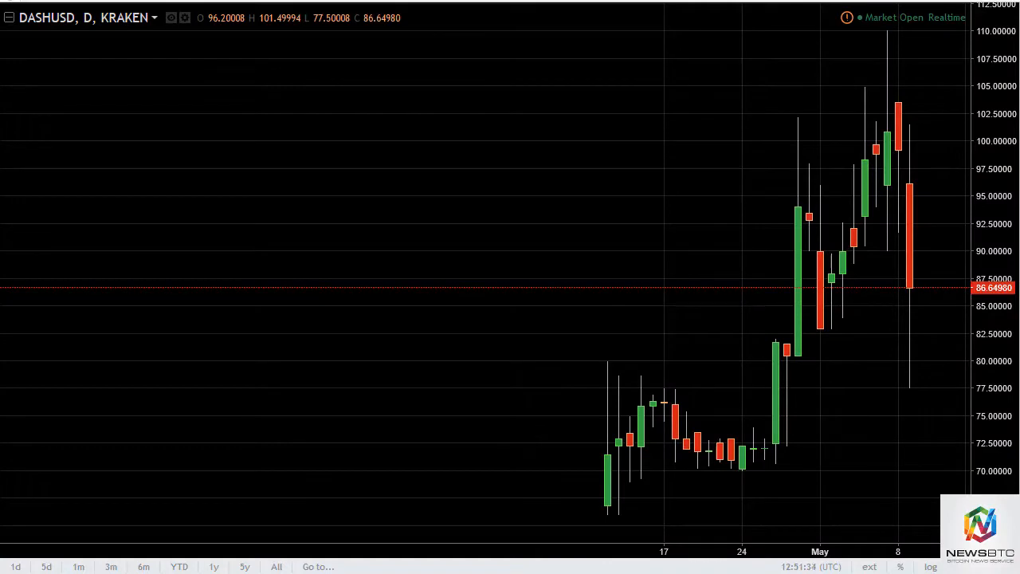
mouse_move(904, 130)
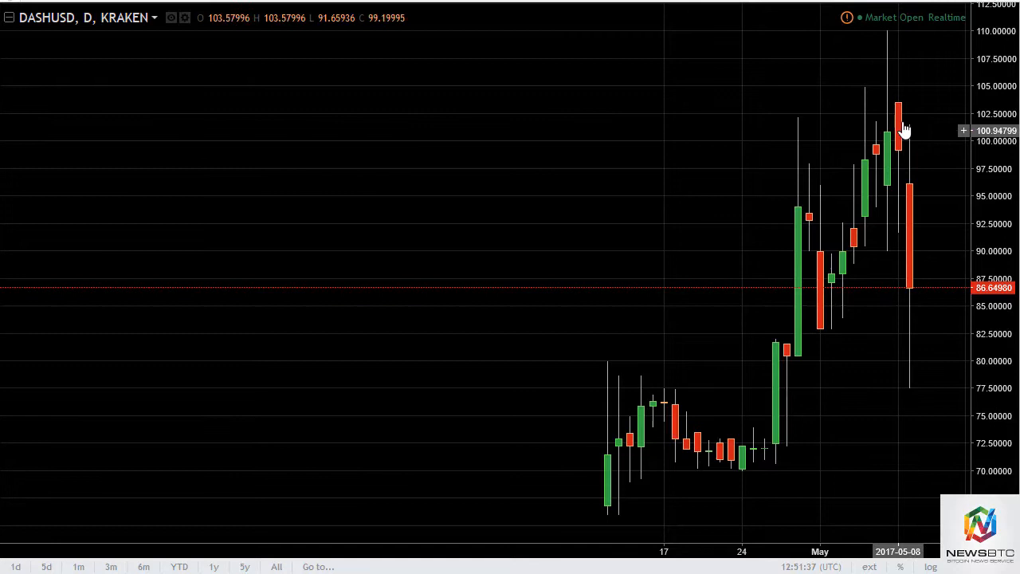
mouse_move(915, 132)
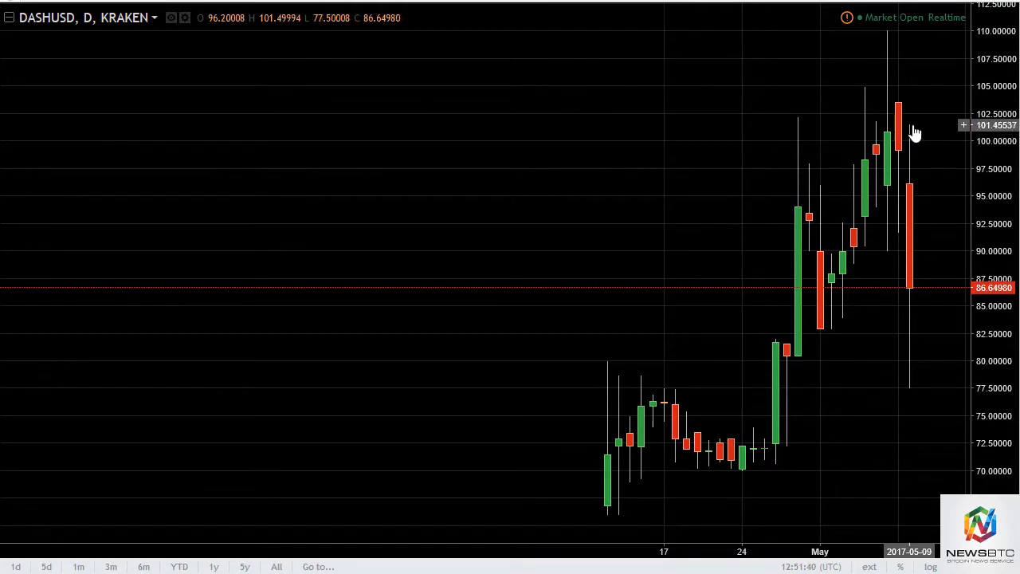
mouse_move(911, 407)
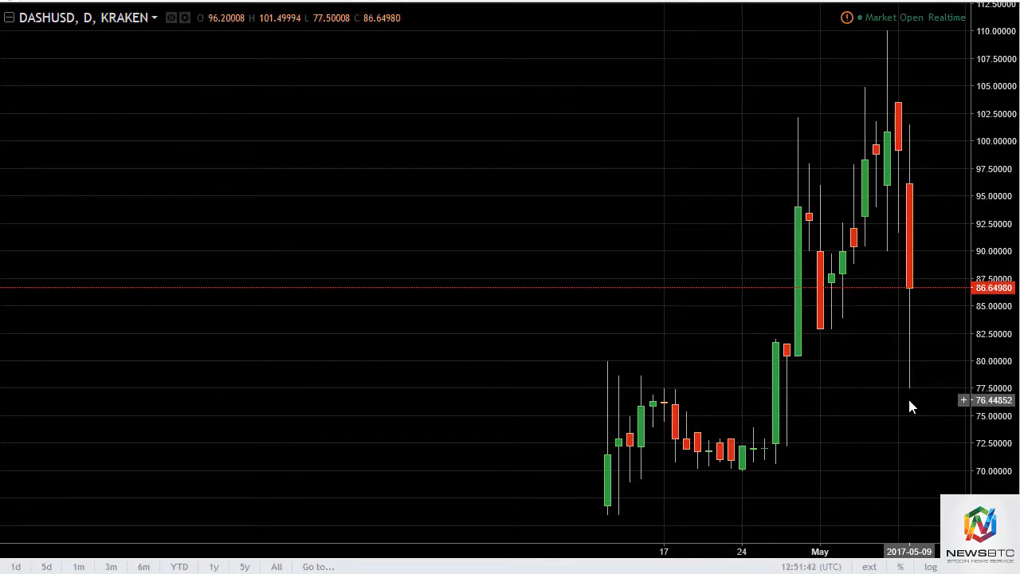
mouse_move(917, 310)
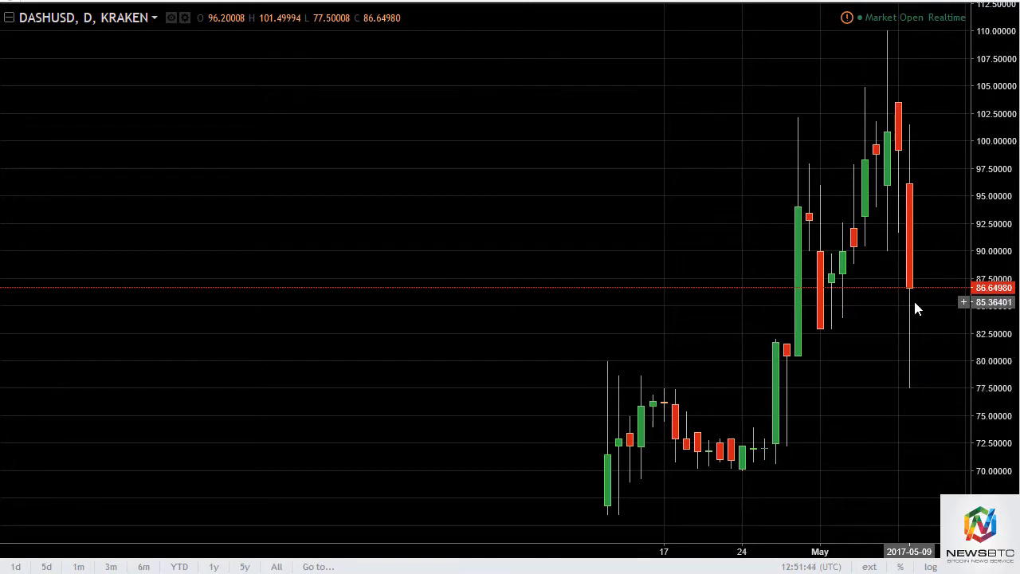
mouse_move(917, 309)
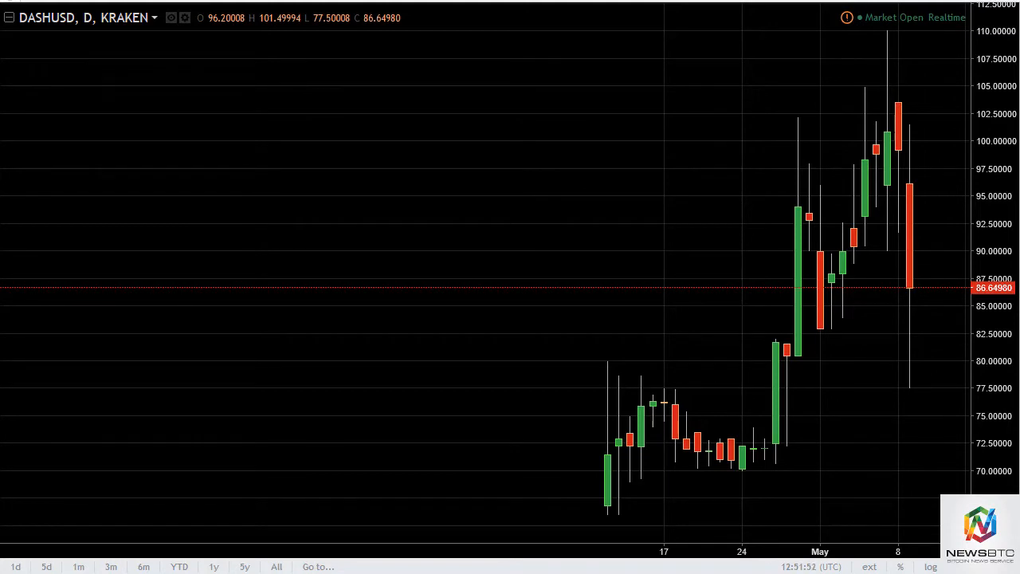
mouse_move(799, 166)
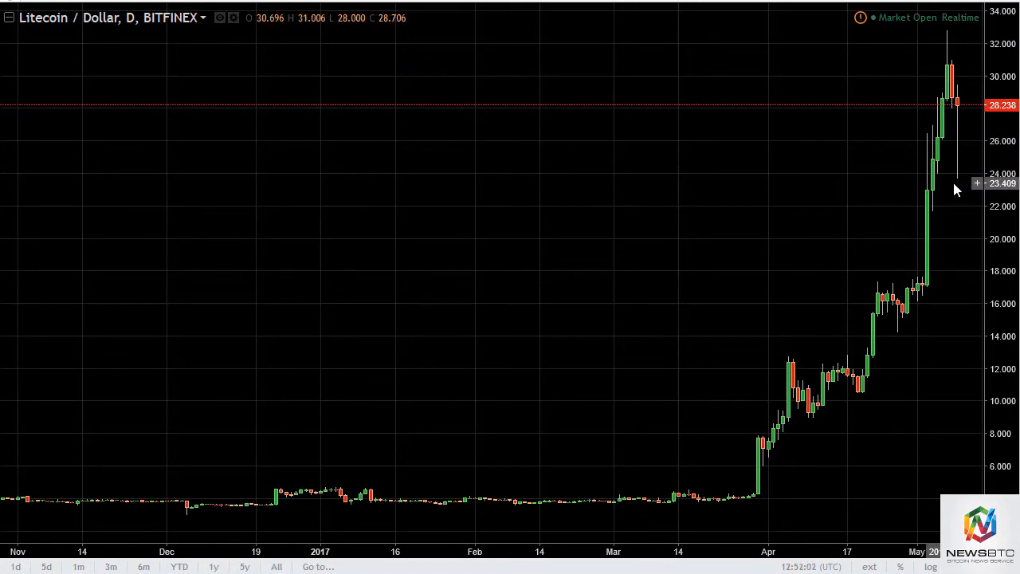
mouse_move(962, 122)
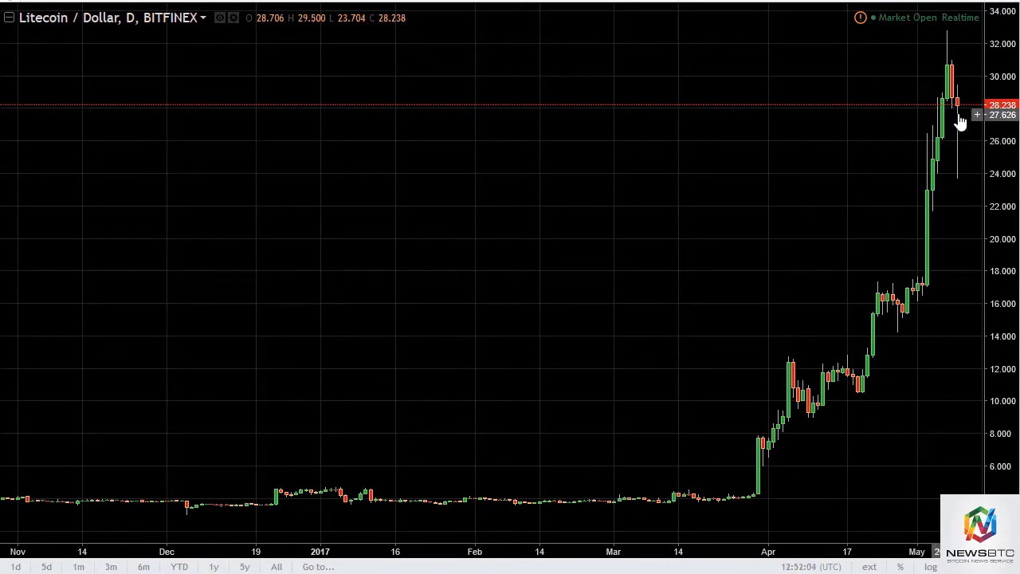
mouse_move(624, 147)
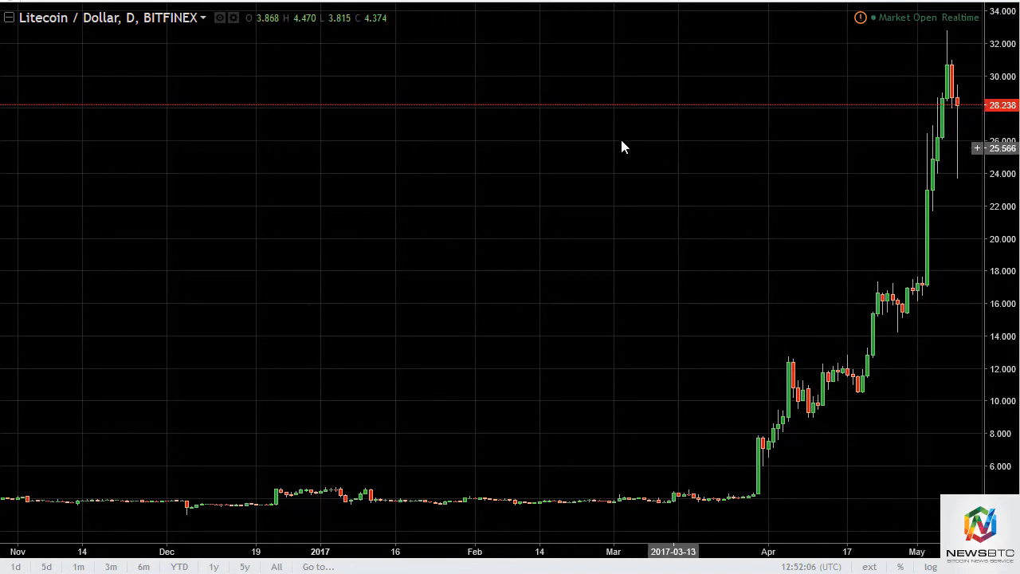